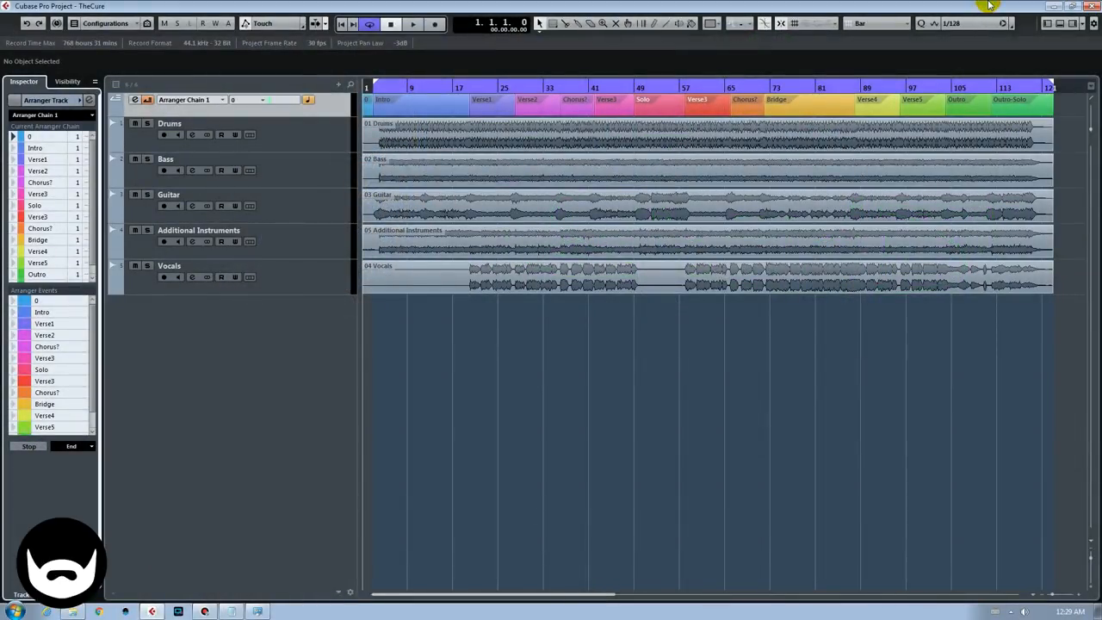
pyautogui.moveTo(863, 410)
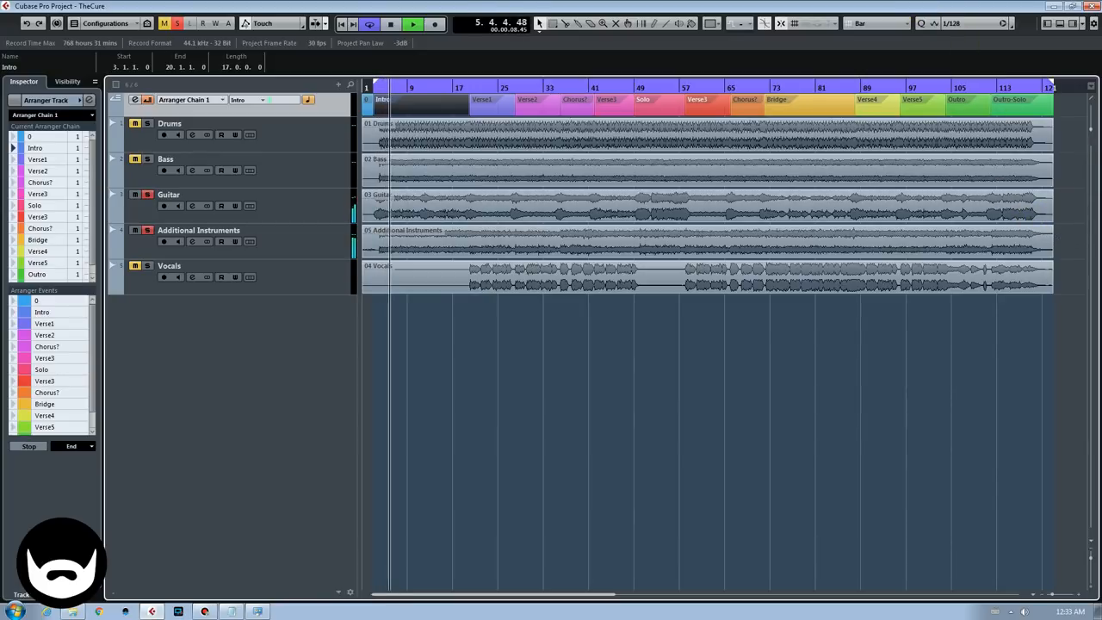
# Solo the Additional Instruments track alone to hear its extra distorted guitar into the verse
pyautogui.click(164, 205)
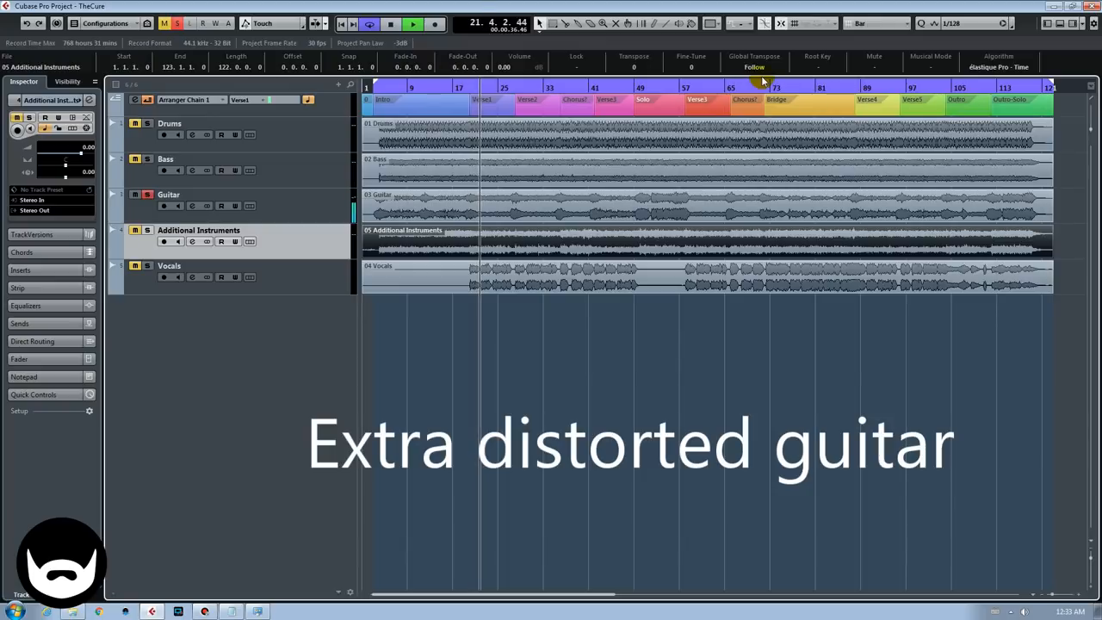
# Solo the Drums, Bass and Guitar tracks for playback through Verse 3
pyautogui.click(631, 90)
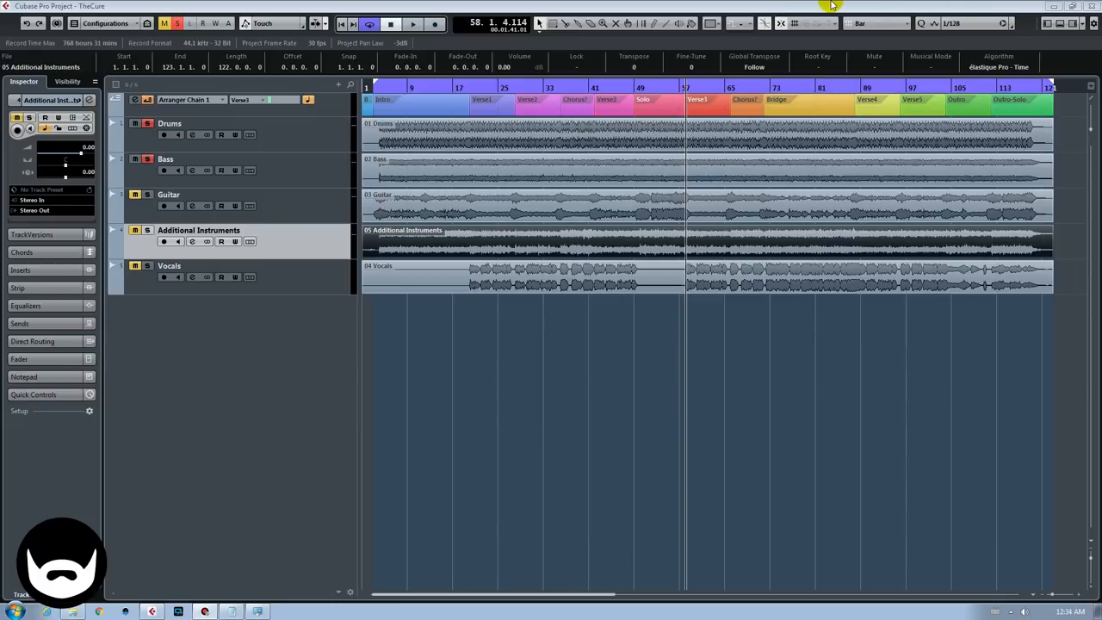
# Let the rhythm section play on into the Chorus and Bridge
pyautogui.click(411, 25)
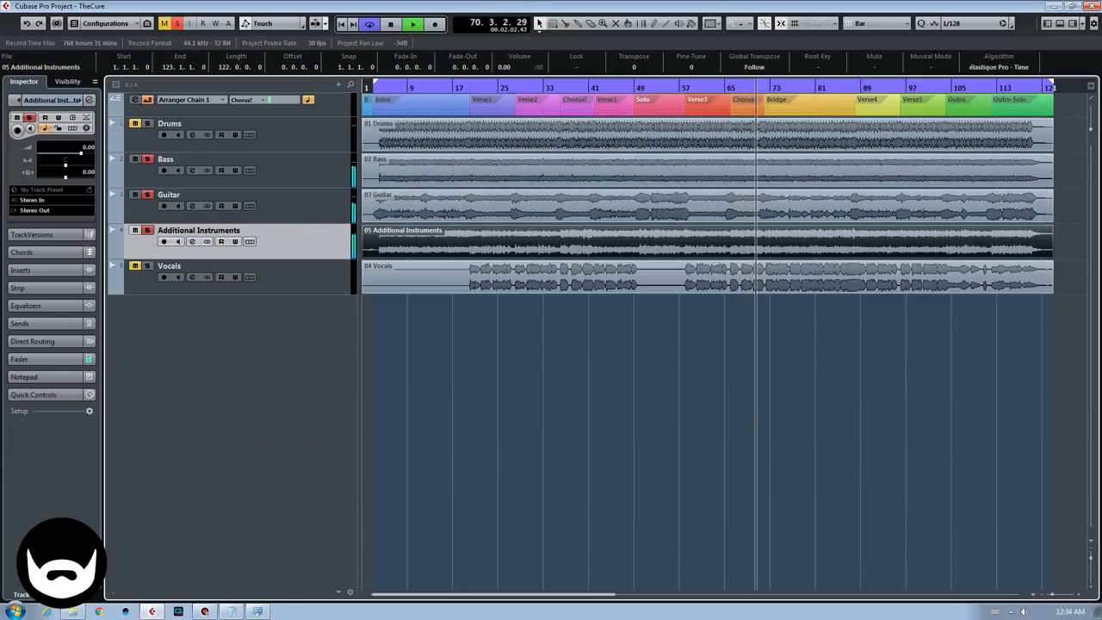
# Solo the Vocals track and halt playback back at bar 36 in the first chorus
pyautogui.click(151, 195)
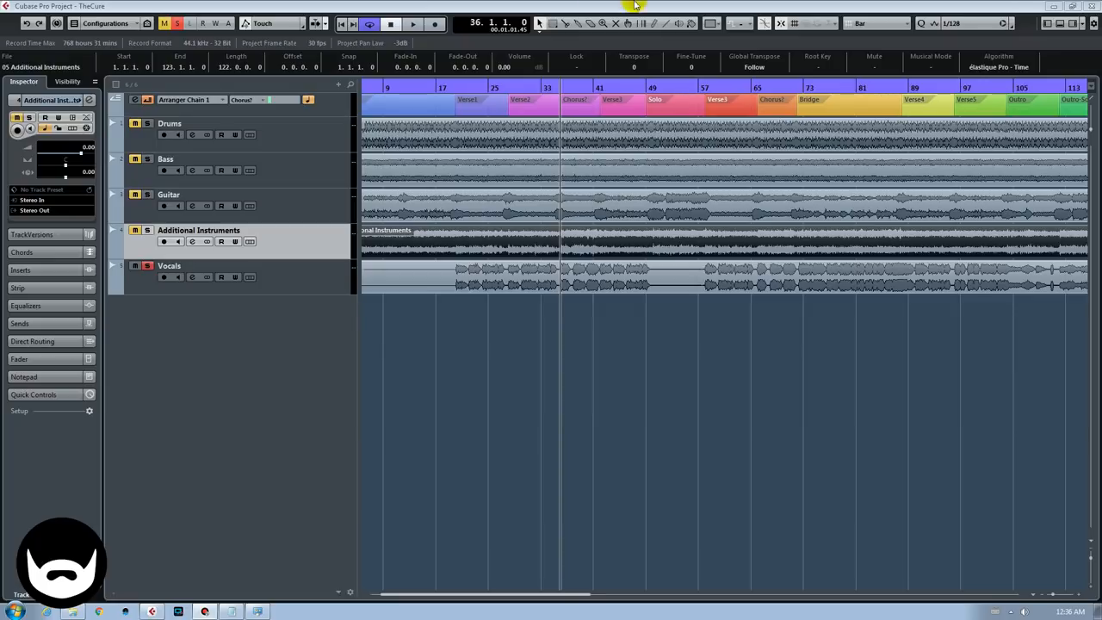
# Play the soloed vocals from bar 36 through the first chorus, stopping and restarting
pyautogui.click(413, 24)
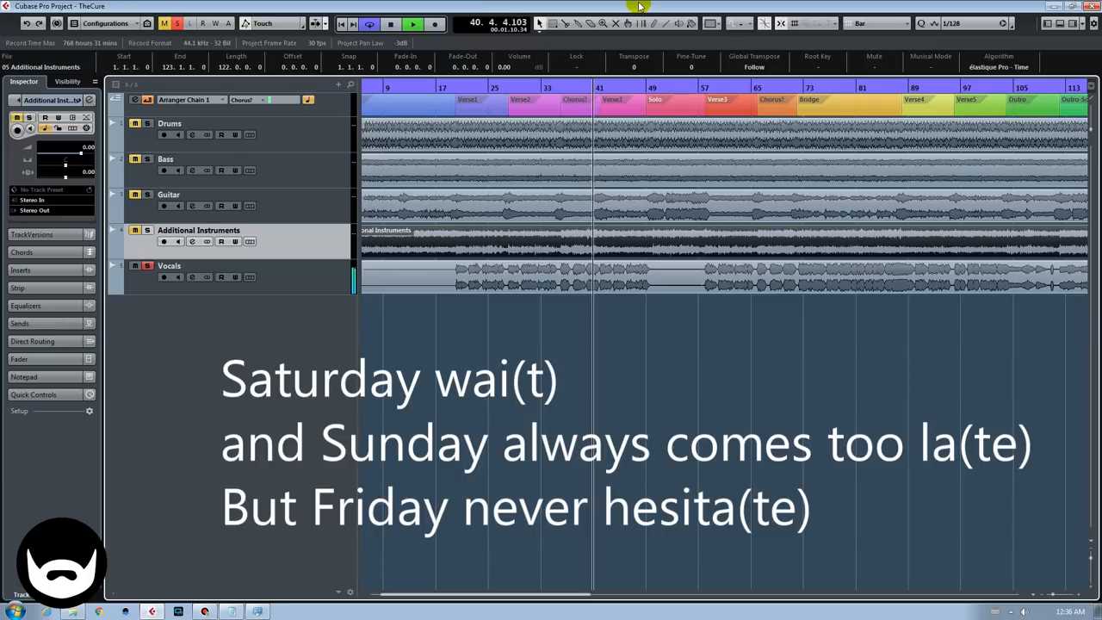
pyautogui.click(391, 24)
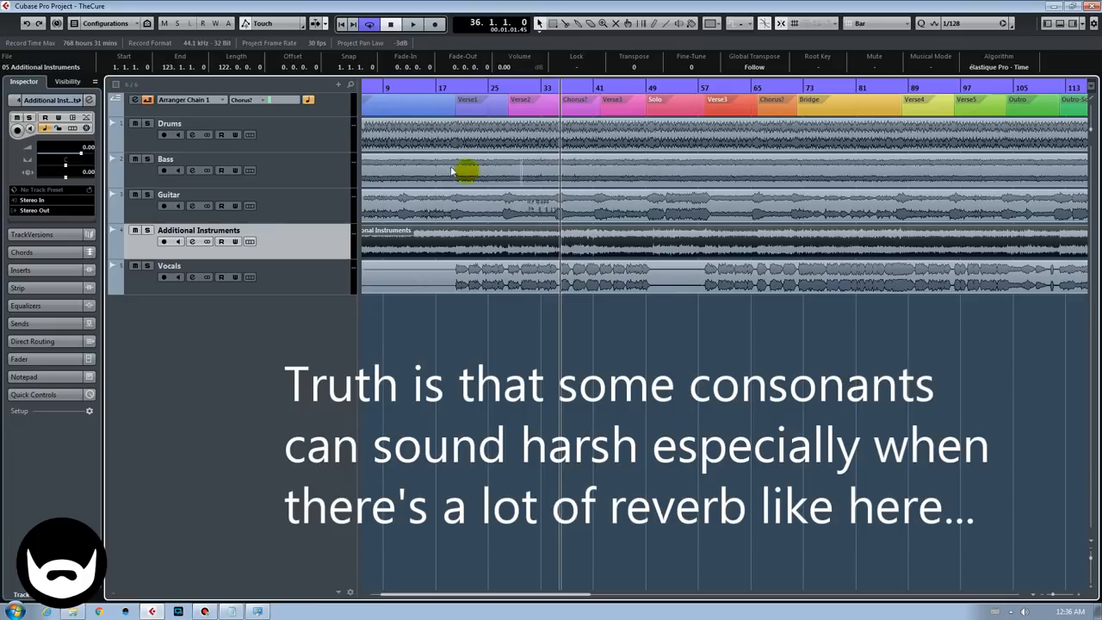
pyautogui.click(413, 24)
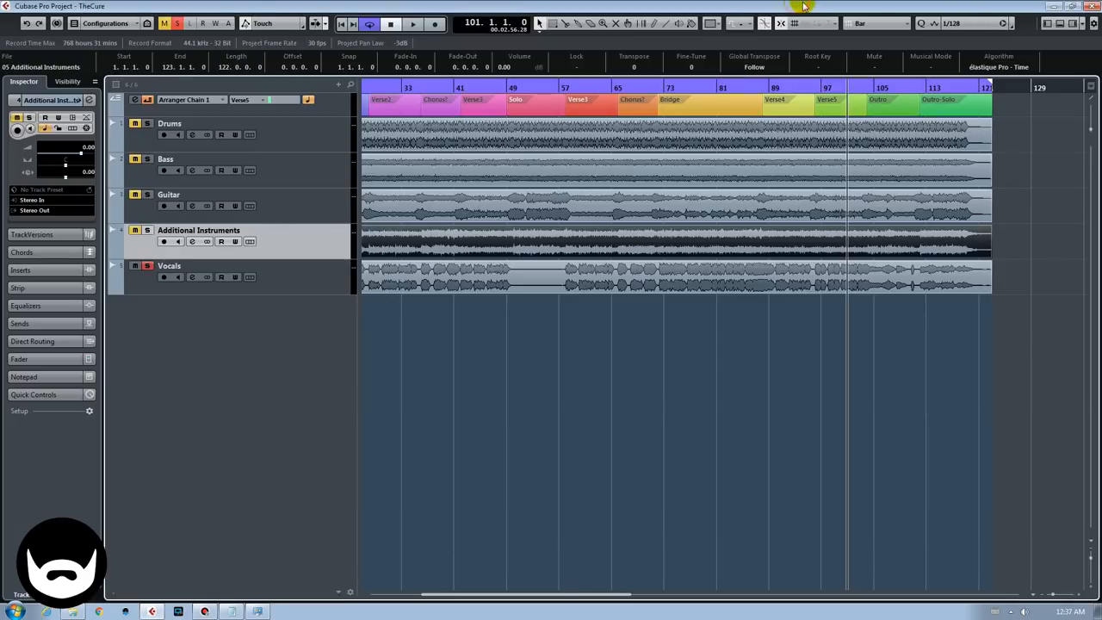
# Resume playback of the soloed vocals from bar 101 near the song's end
pyautogui.click(413, 24)
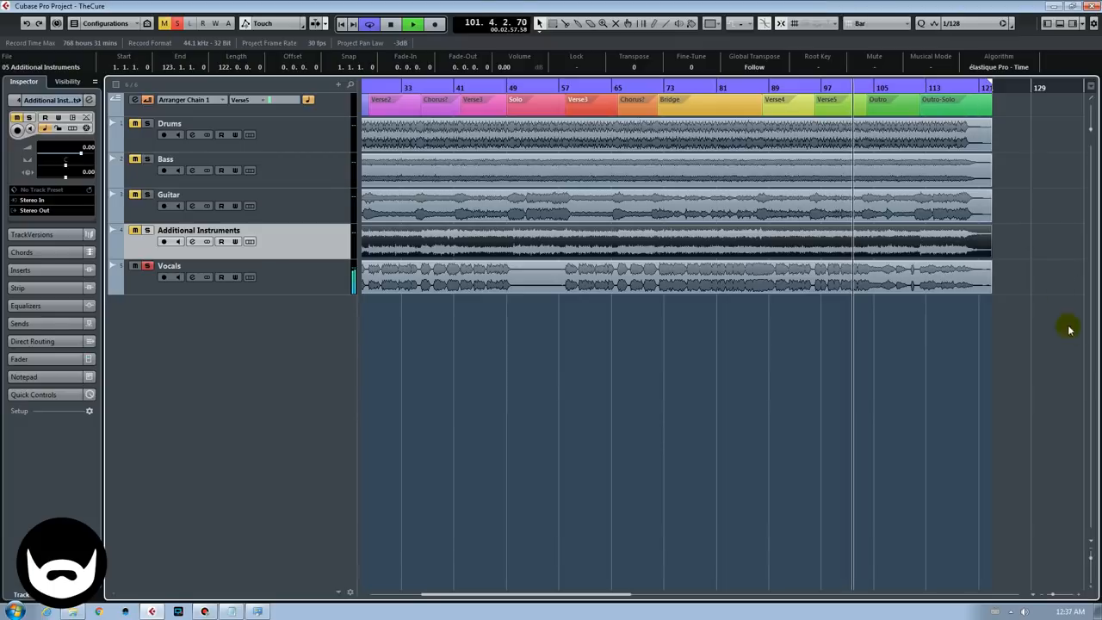
pyautogui.click(791, 267)
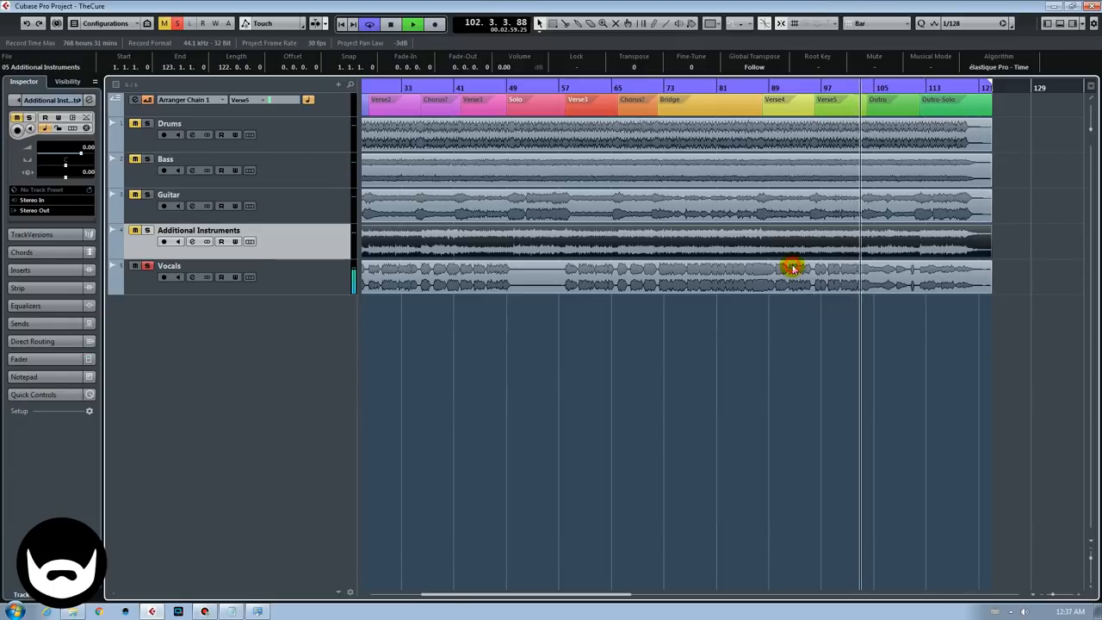